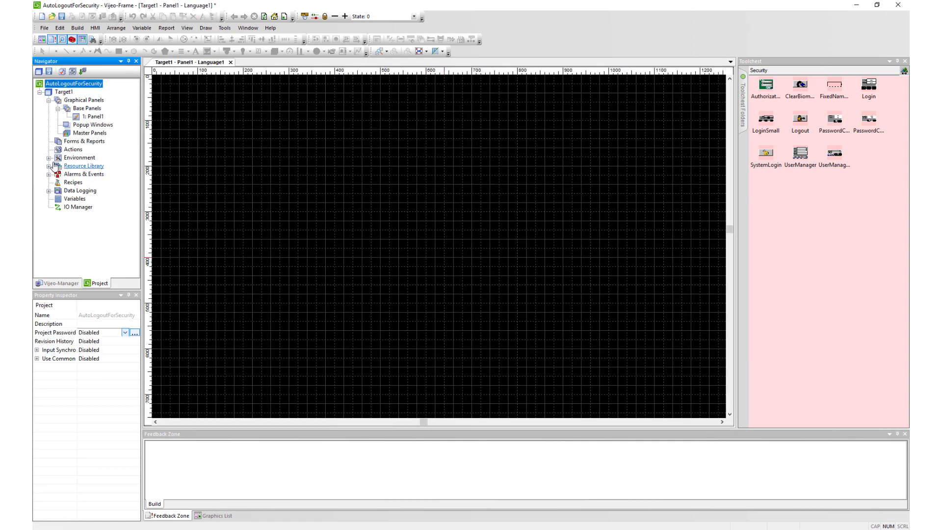
Step: Add security group SecurityGroup01 and a password-protected user assigned to it
double_click(82, 174)
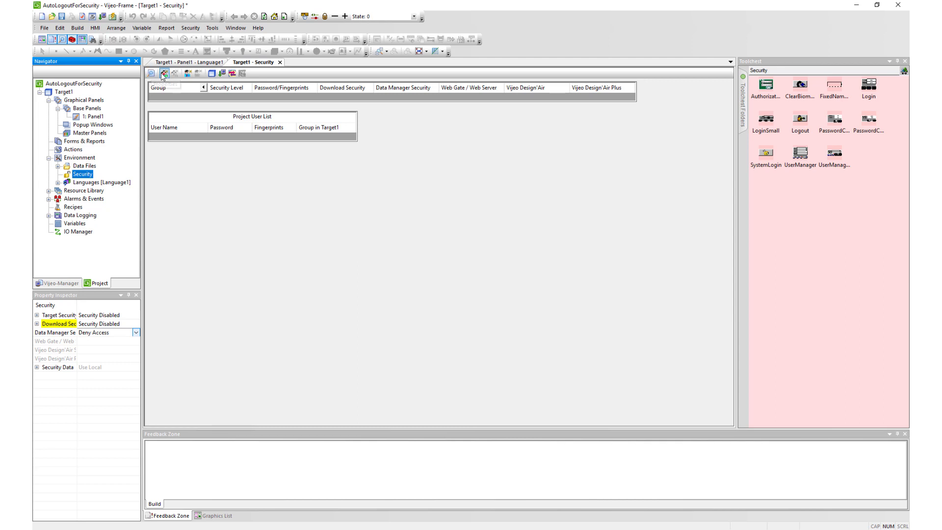
left_click(174, 74)
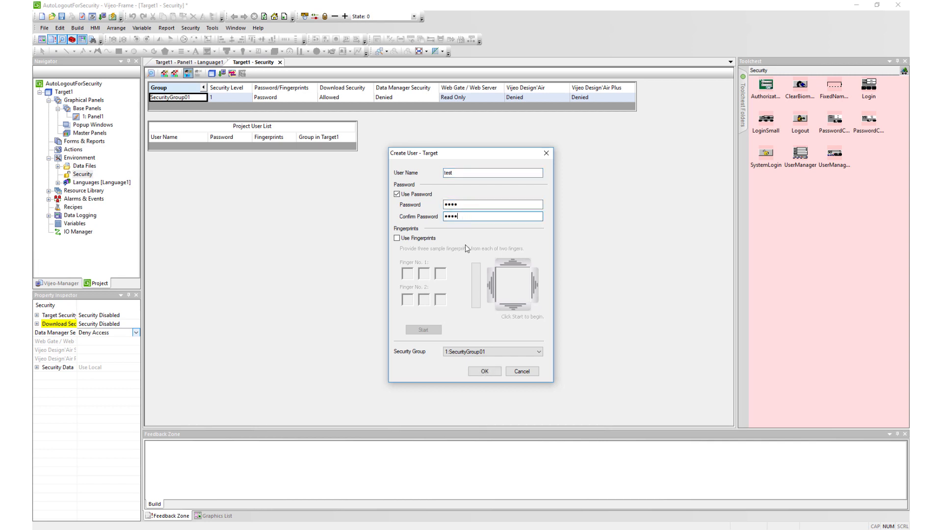
mouse_move(484, 371)
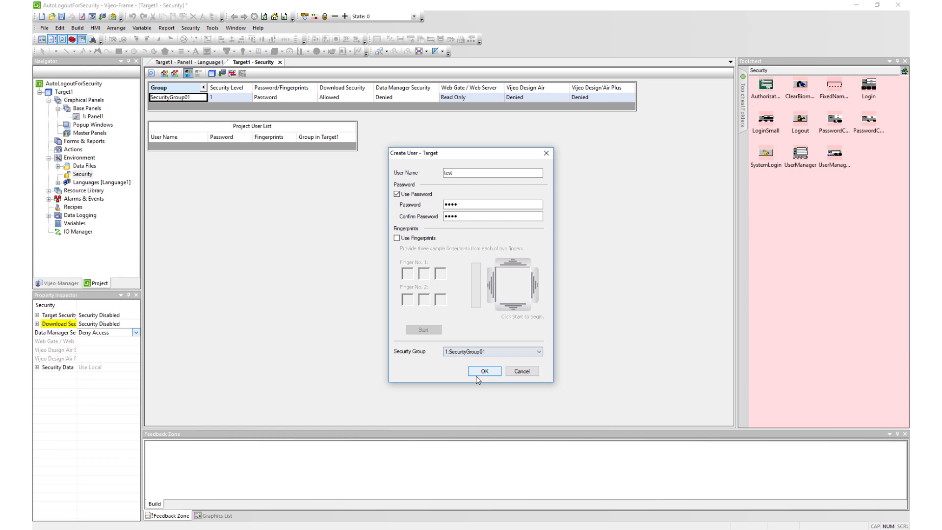
left_click(483, 371)
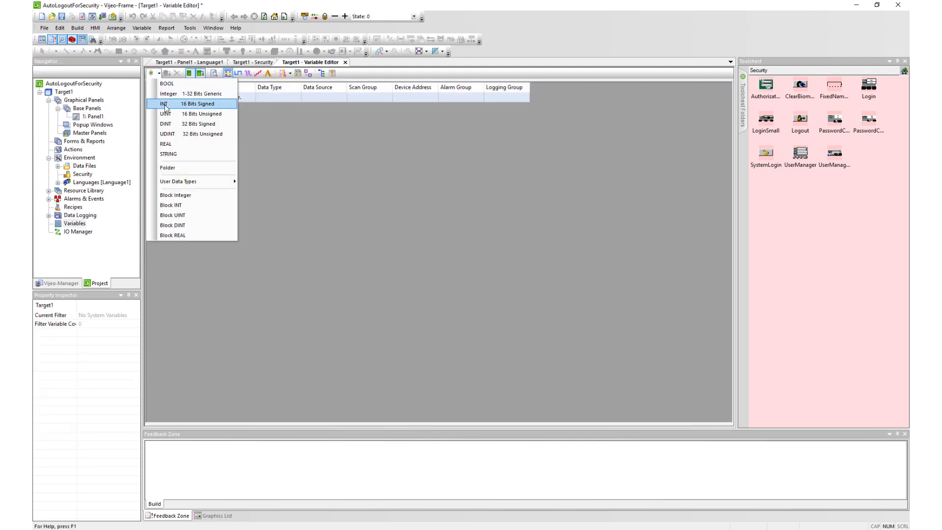
Step: Create two INT variables named Timer and AutoLogoutThreshold
left_click(165, 103)
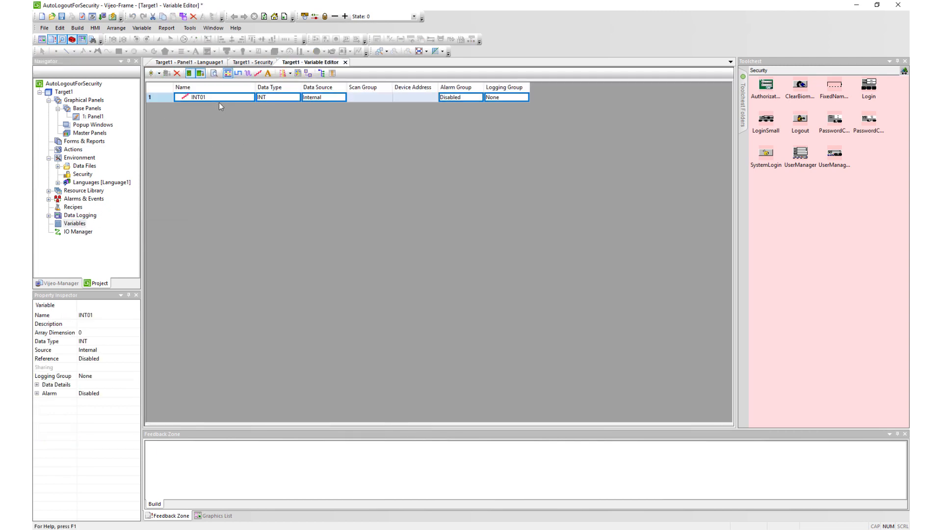
type("Timer")
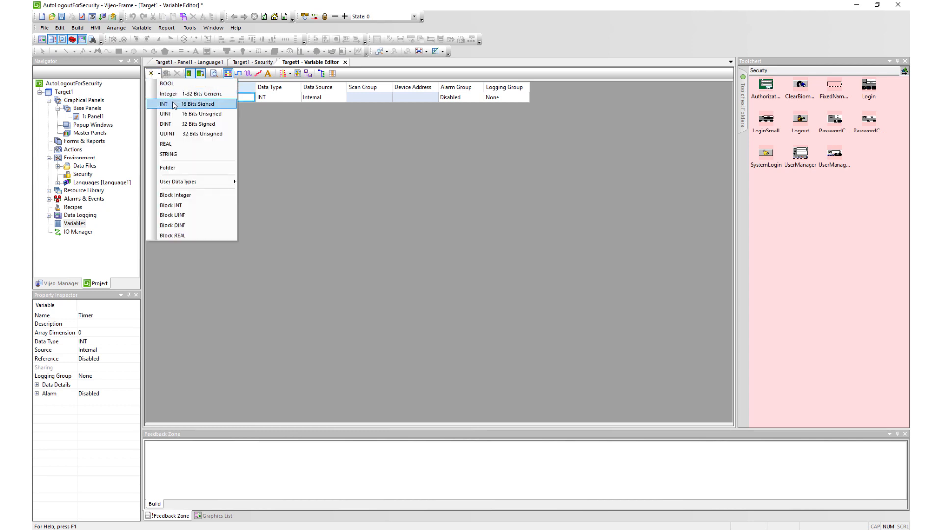
left_click(163, 103)
type("AutoLog")
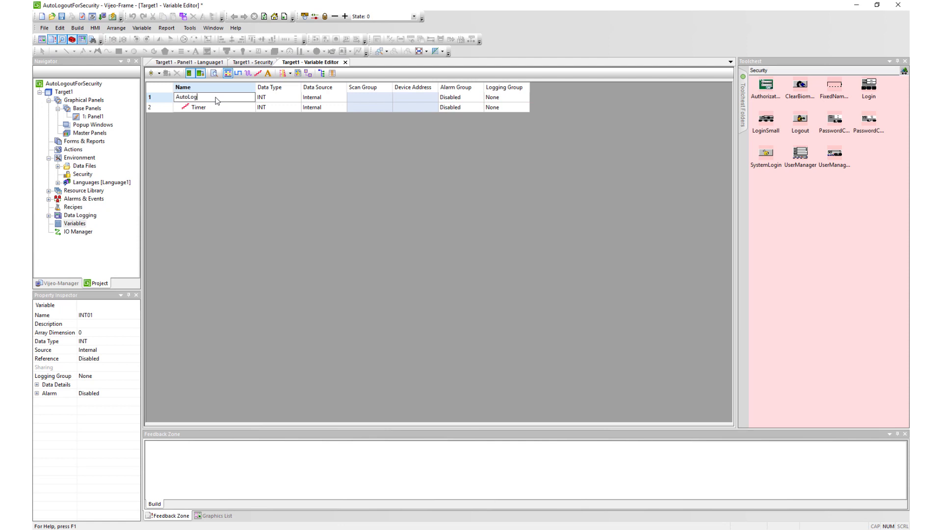
type("outThreshold")
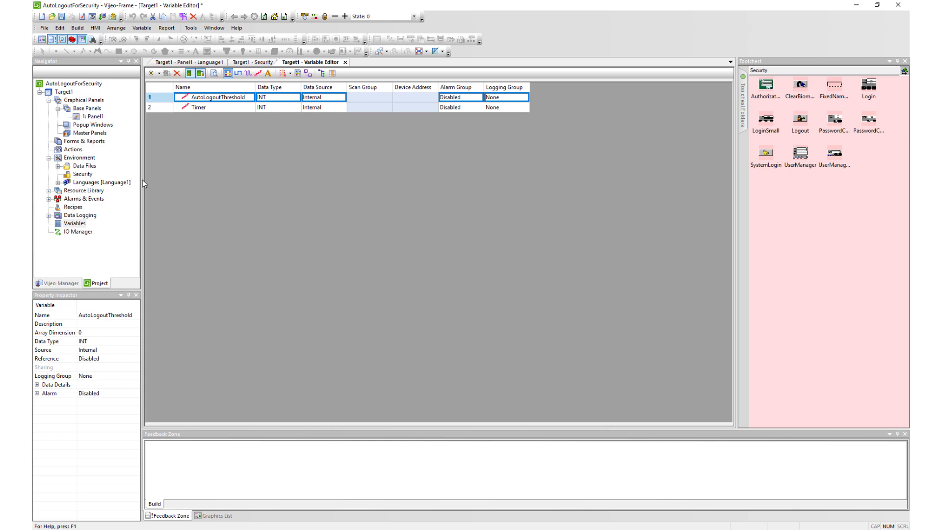
Step: Set AutoLogoutThreshold's initial value to 10 in the Property Inspector
left_click(37, 385)
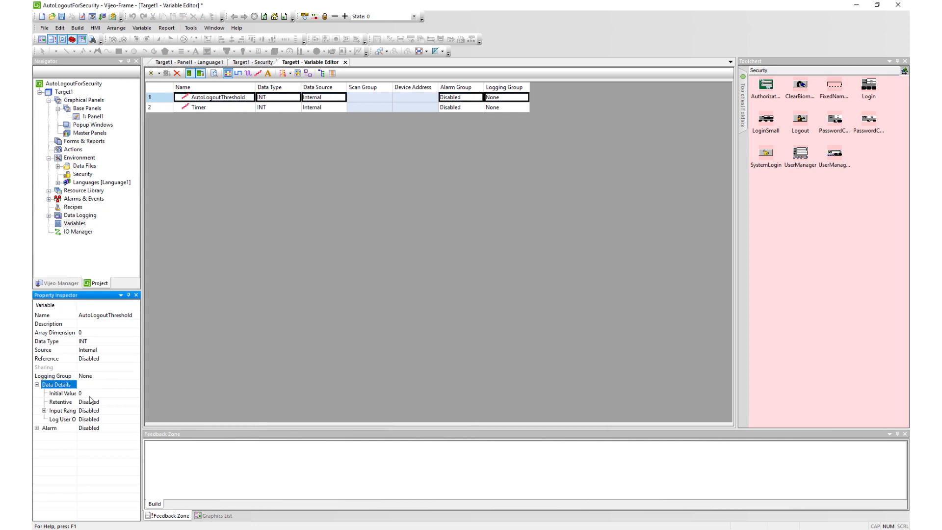
left_click(90, 392)
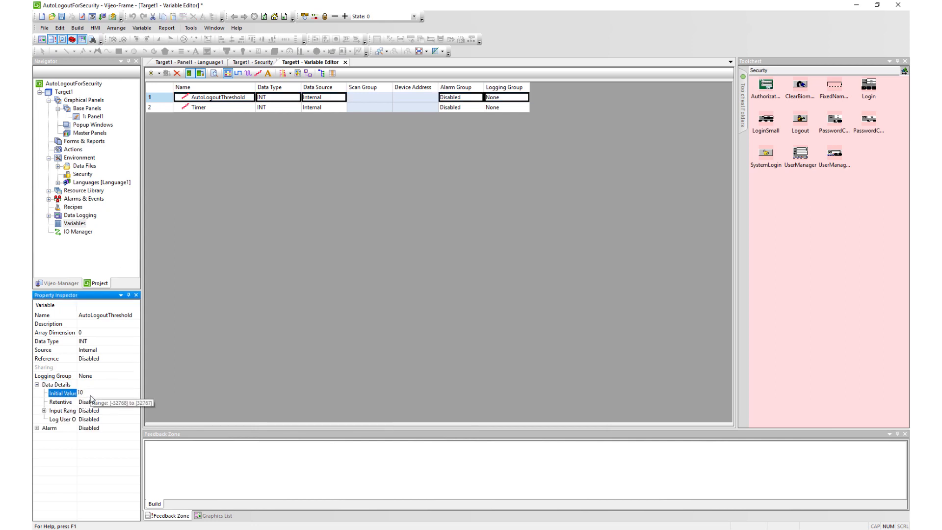
mouse_move(70, 377)
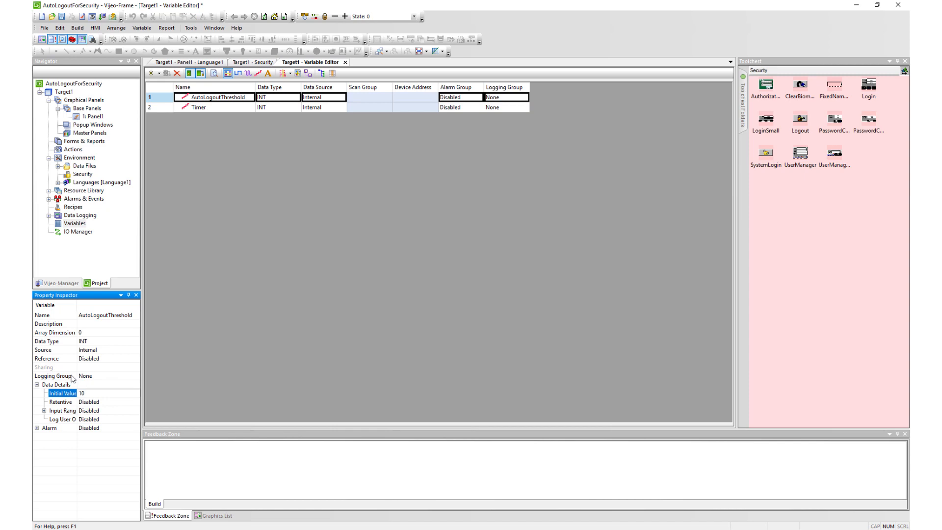
left_click(178, 62)
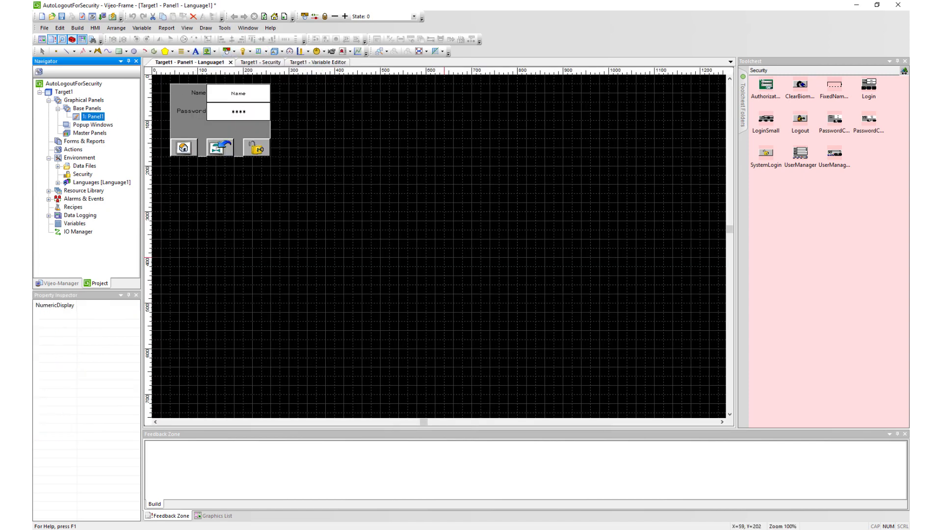
Step: Place a numeric display bound to Timer below the login controls, labelled Timer
left_click_drag(171, 167, 270, 186)
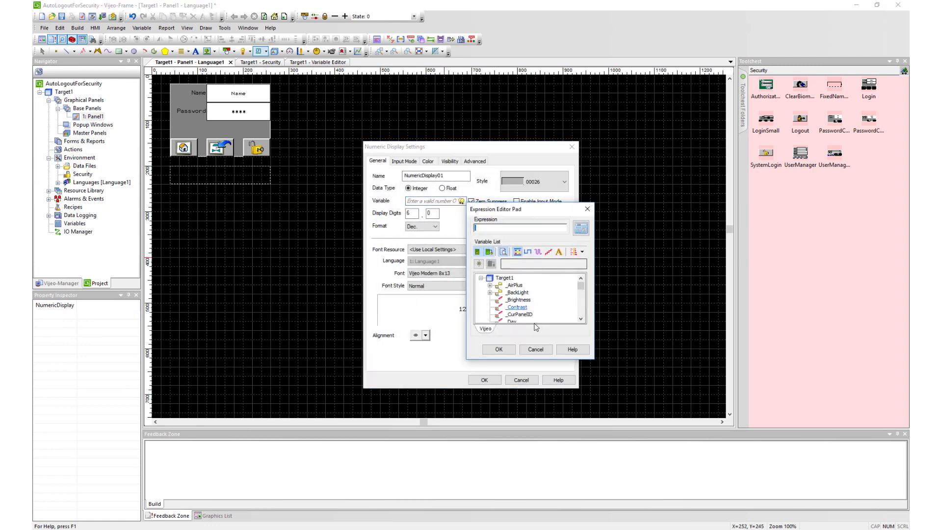
scroll("down", 3)
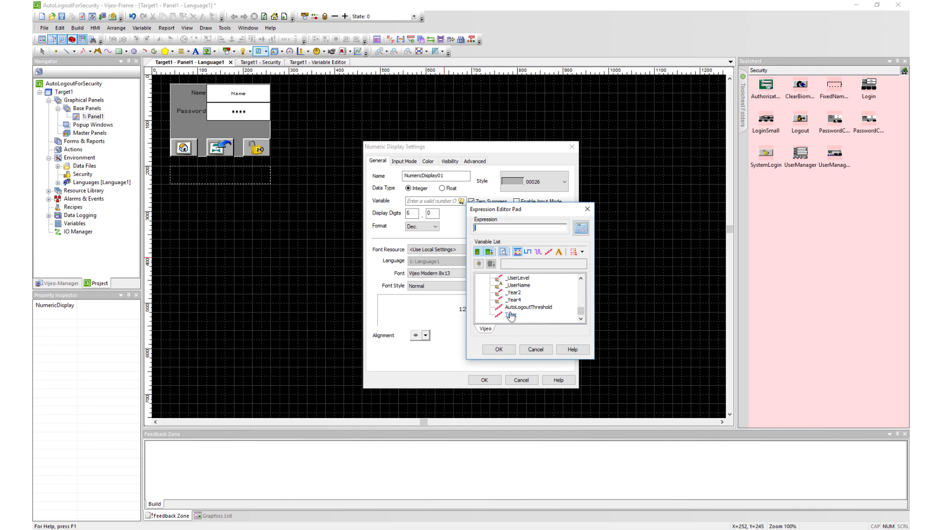
left_click(498, 350)
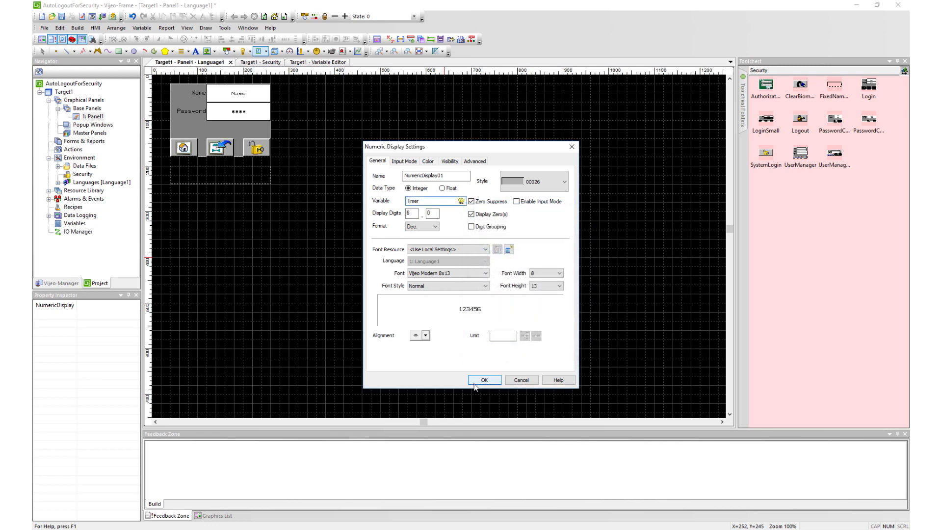
left_click(484, 379)
type("Timer")
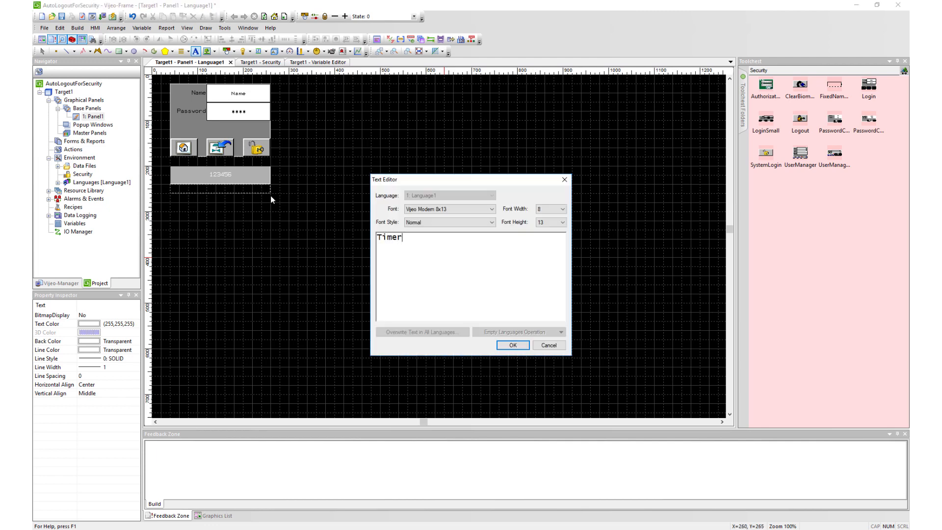
left_click(511, 345)
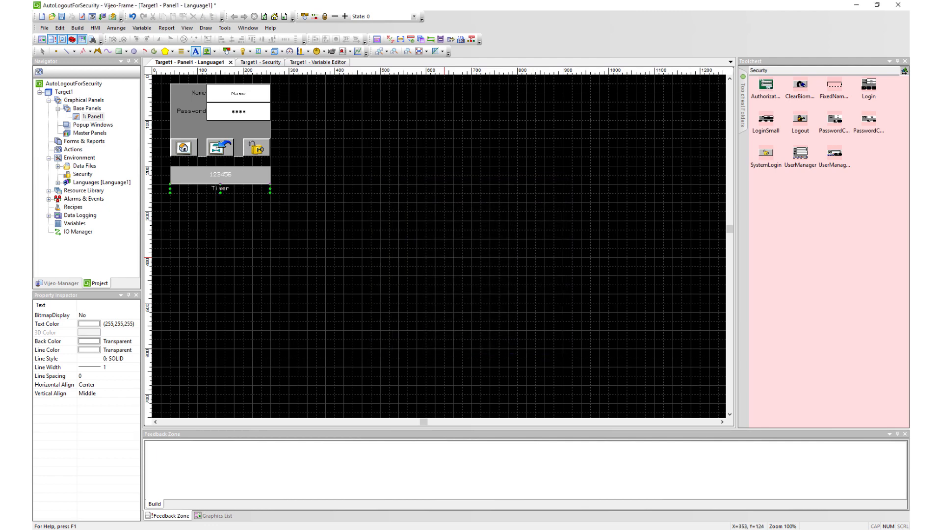
left_click(266, 51)
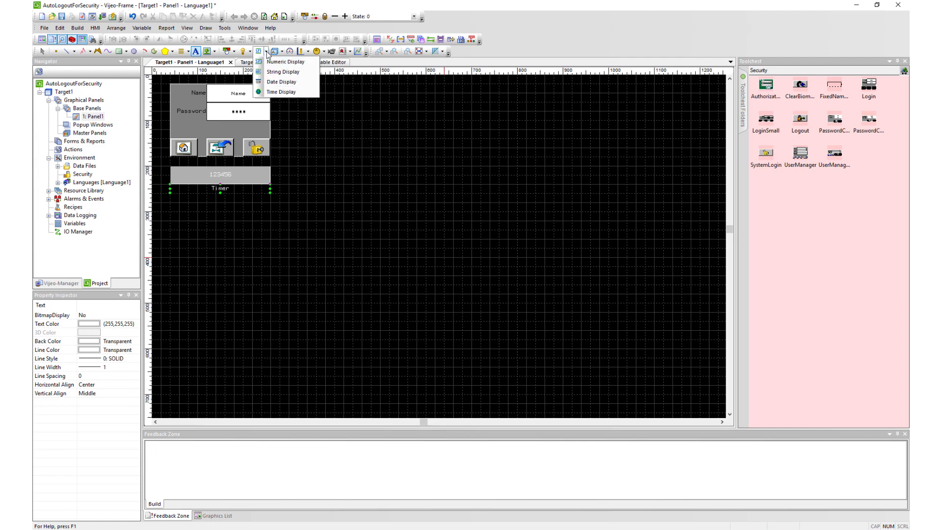
Step: Place a second numeric display bound to AutoLogoutThreshold, labelled AutoLogoutThreshold beneath
left_click(285, 62)
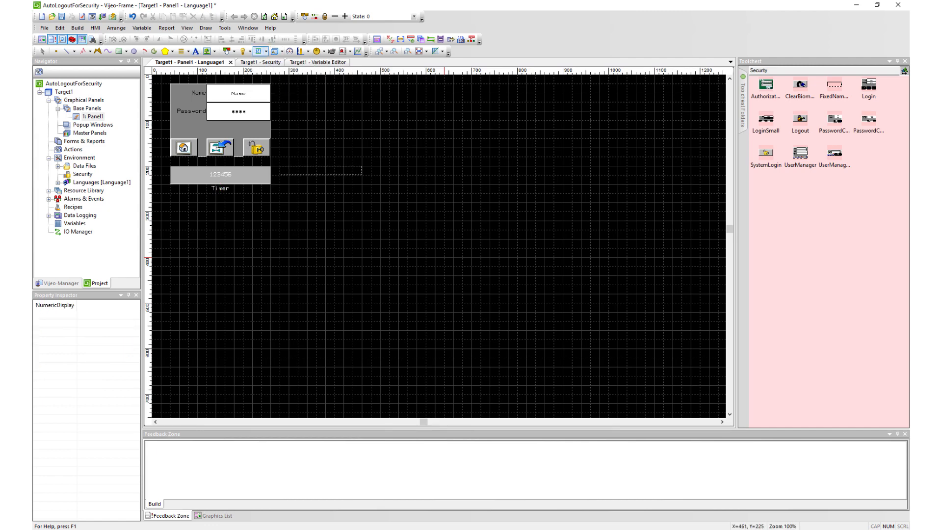
double_click(220, 174)
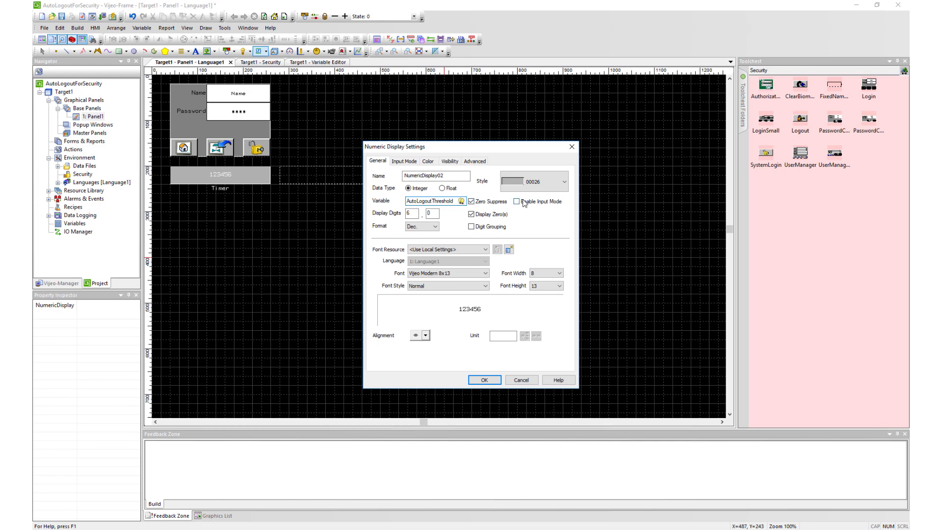
left_click(484, 379)
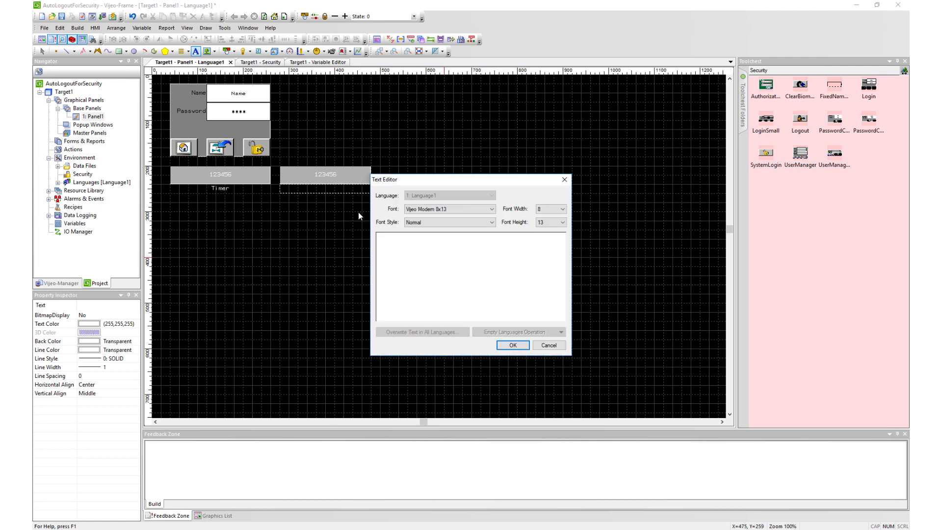
type("AutoLogout")
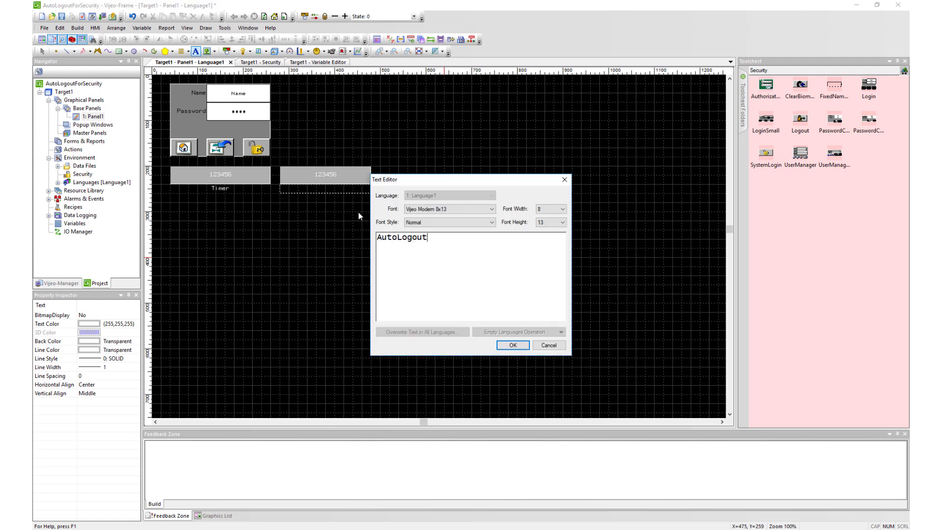
type("Threshold")
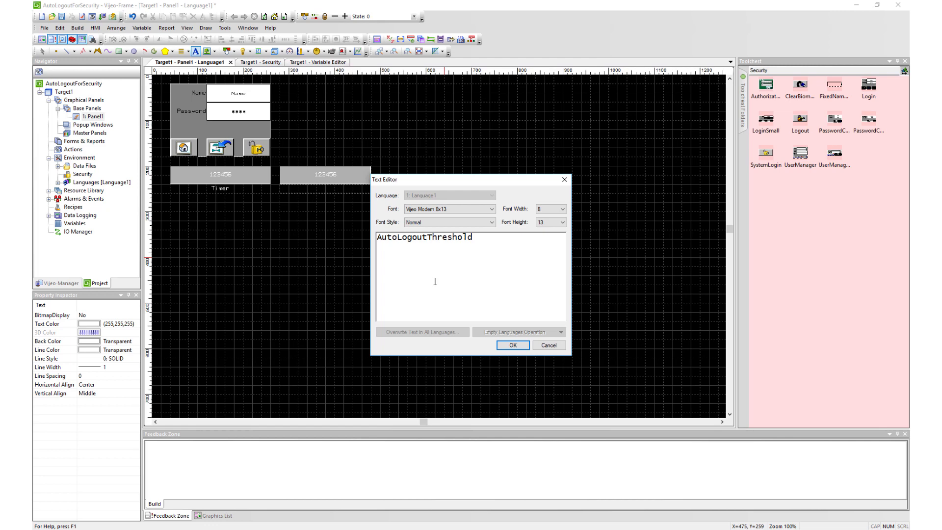
left_click(511, 344)
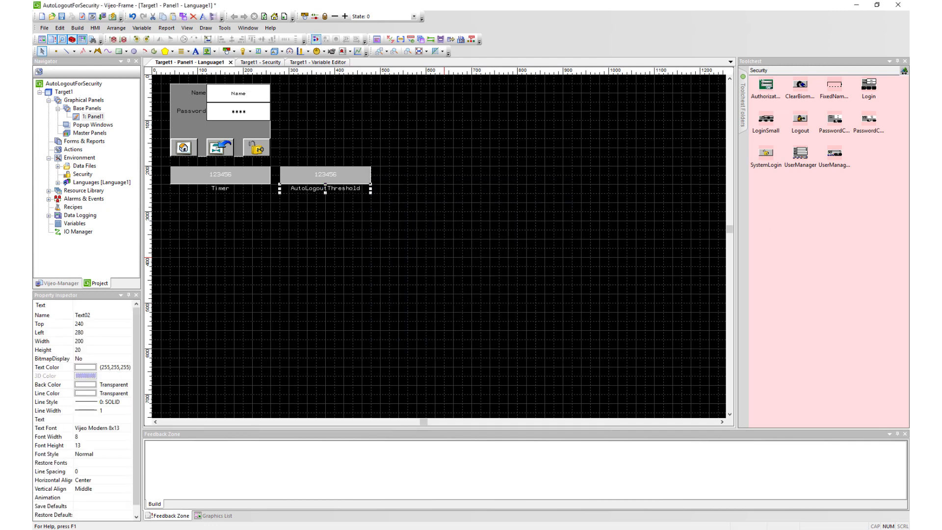
left_click(73, 150)
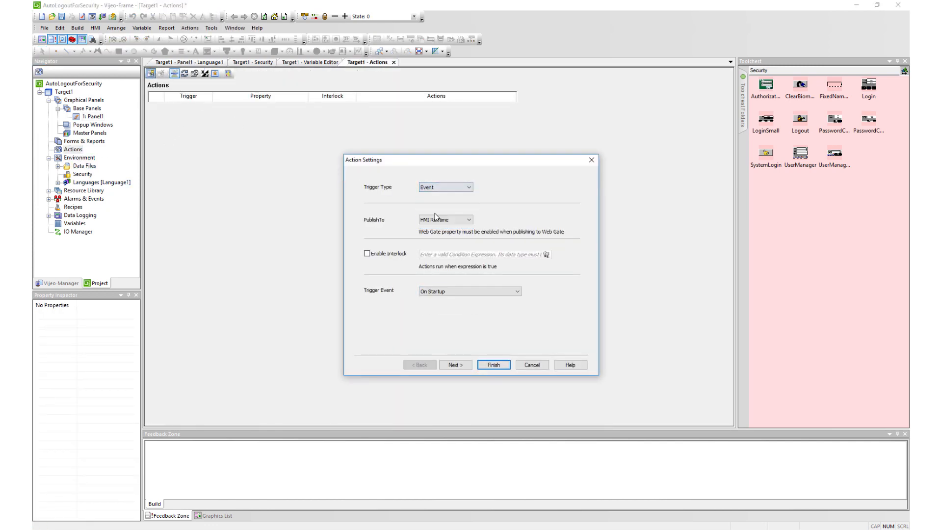
Step: Add a Word Set operation with source 0 and destination Timer to the new action
left_click(515, 291)
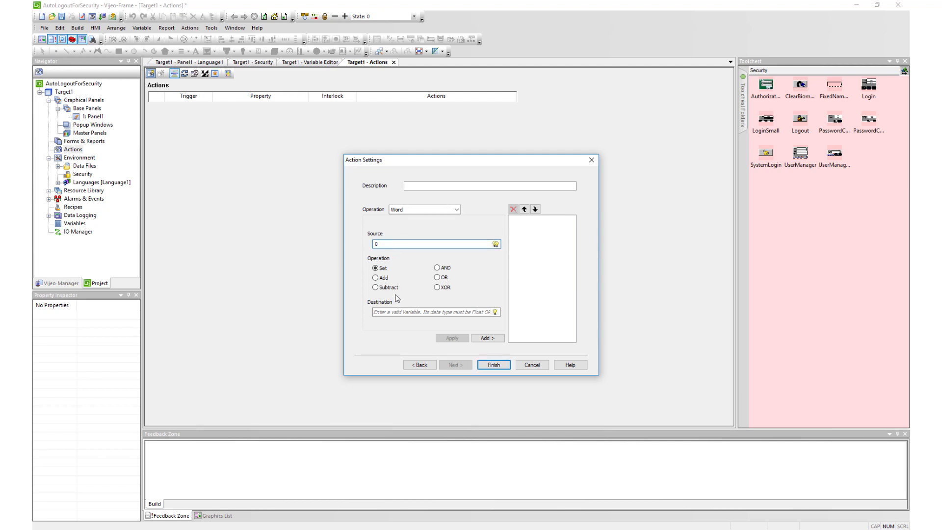
type("Timer")
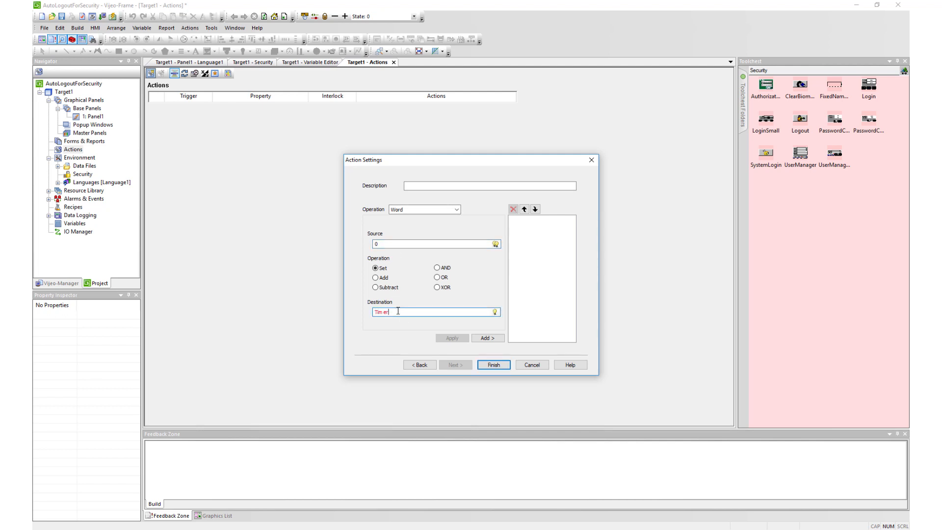
type("imer")
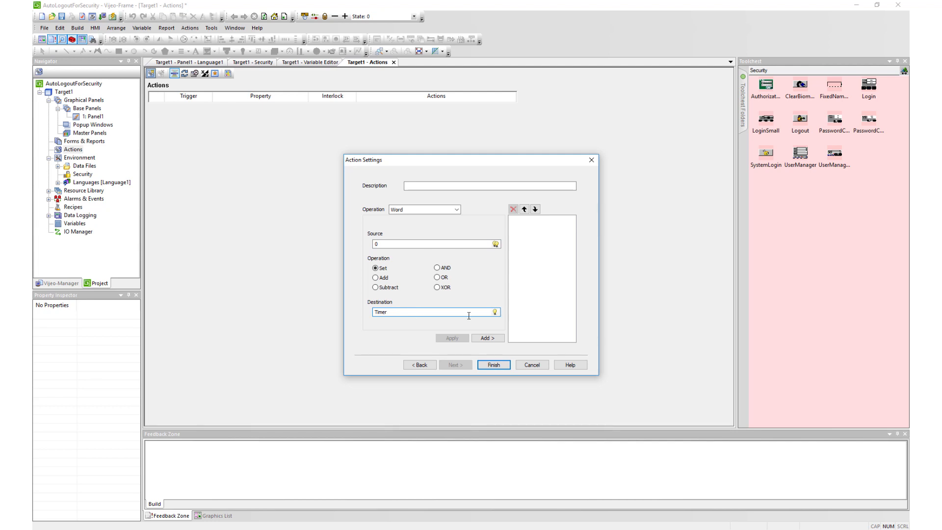
left_click(487, 338)
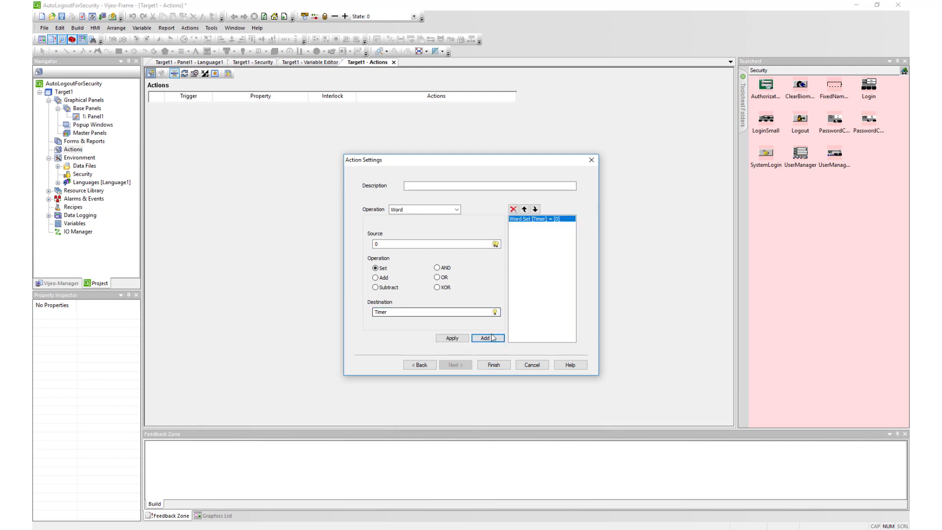
left_click(493, 364)
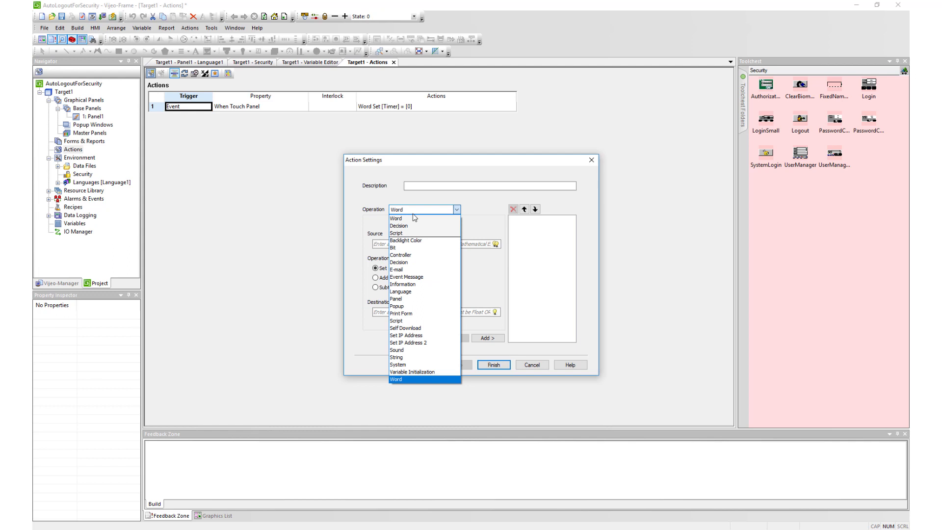
Step: Make the action a Decision with condition Timer < AutoLogoutThreshold
left_click(398, 226)
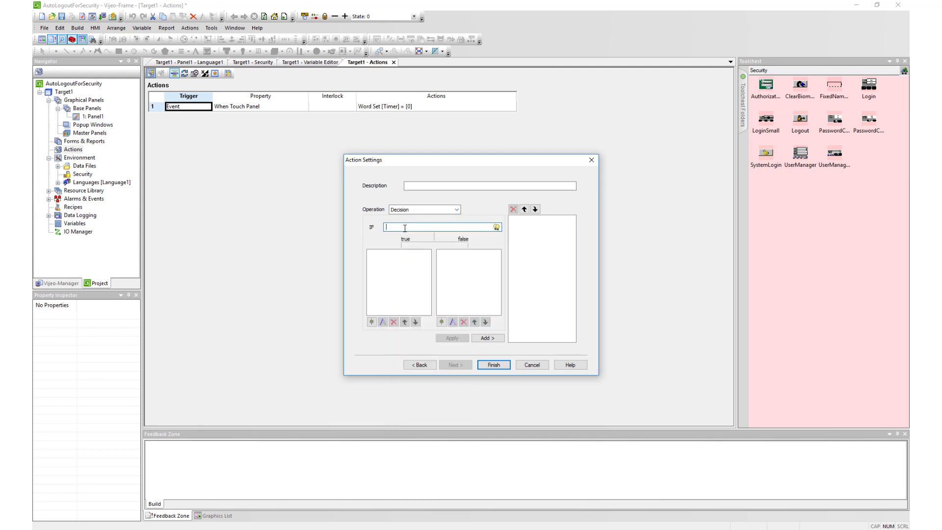
type("Timer <")
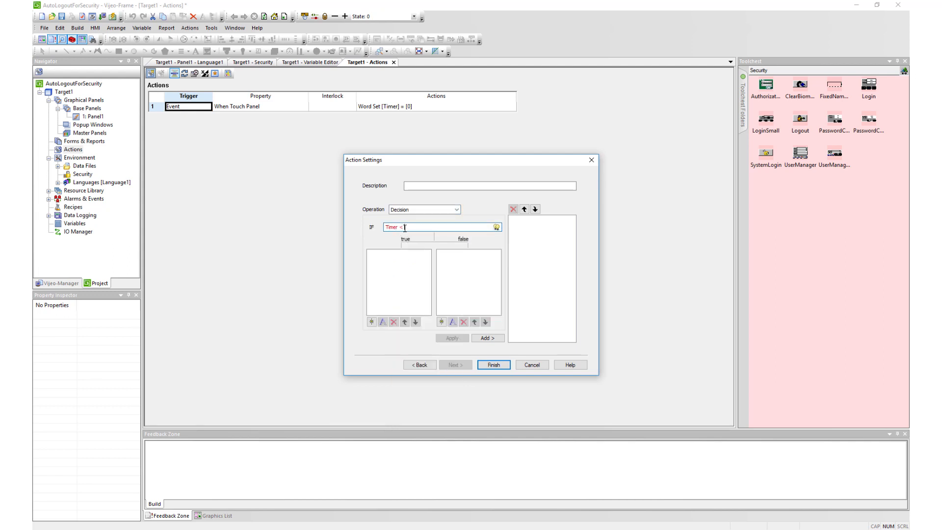
type("AutoLogoutThreshold")
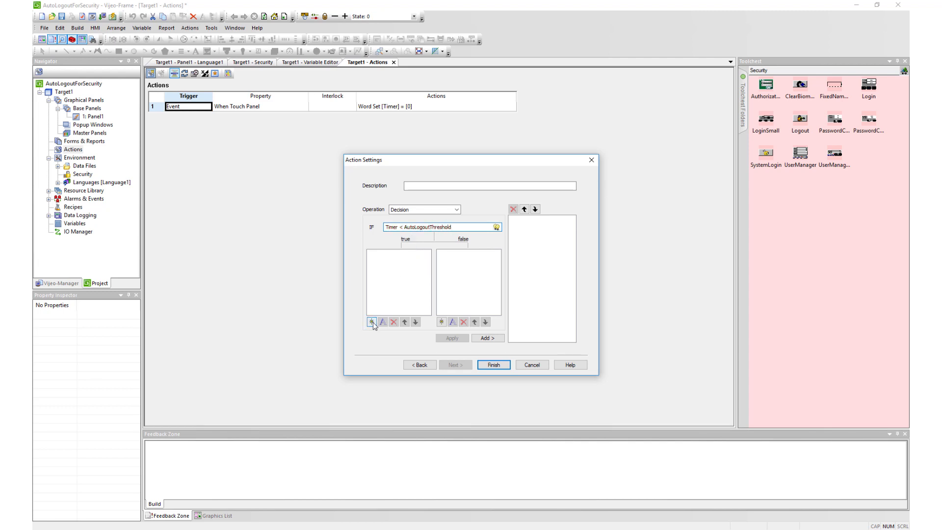
left_click(372, 321)
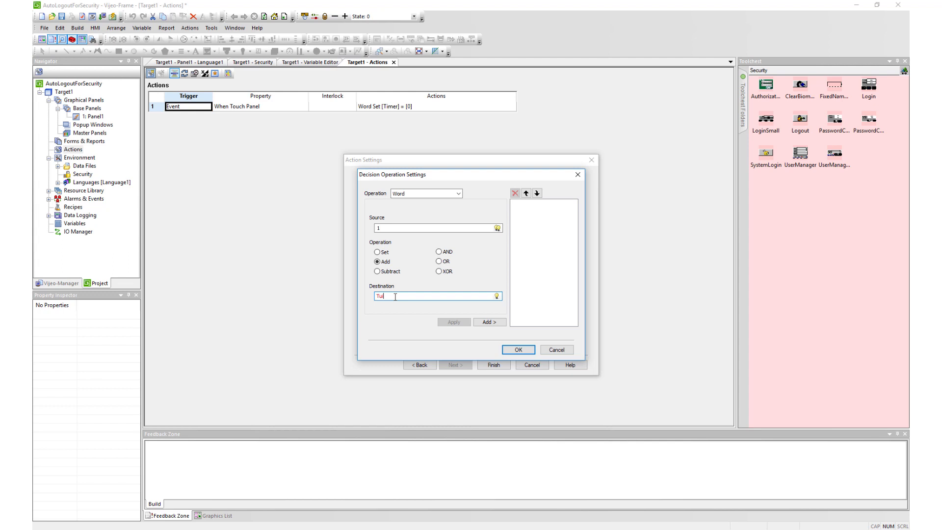
Step: Add a Word Add operation incrementing Timer by 1 to the true branch
type("Timer")
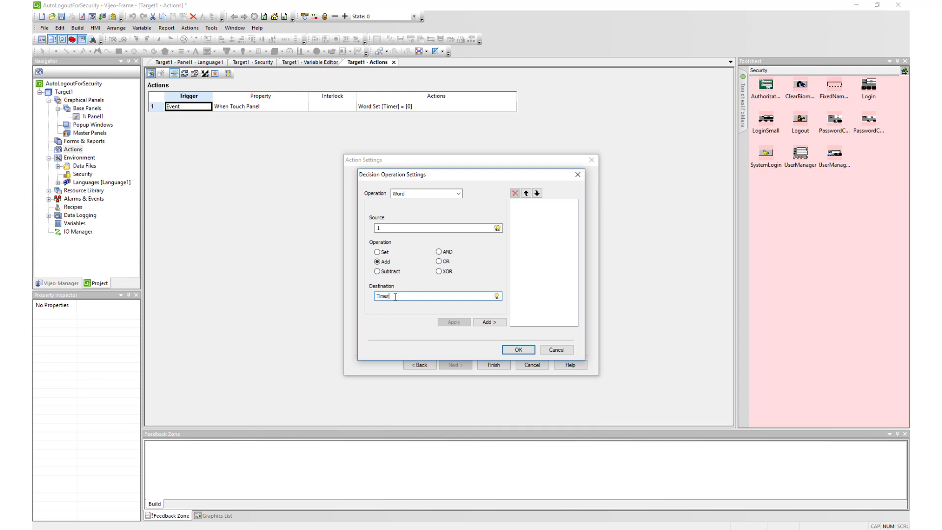
left_click(489, 322)
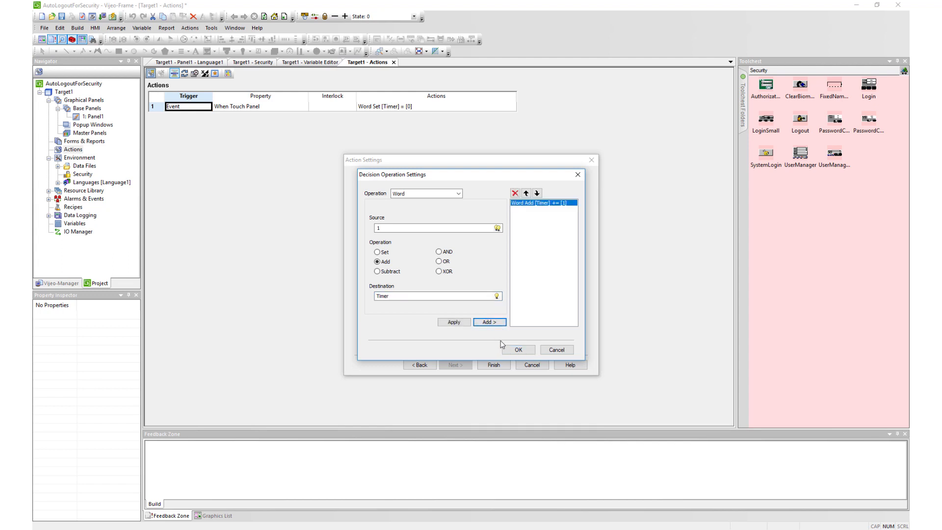
left_click(517, 349)
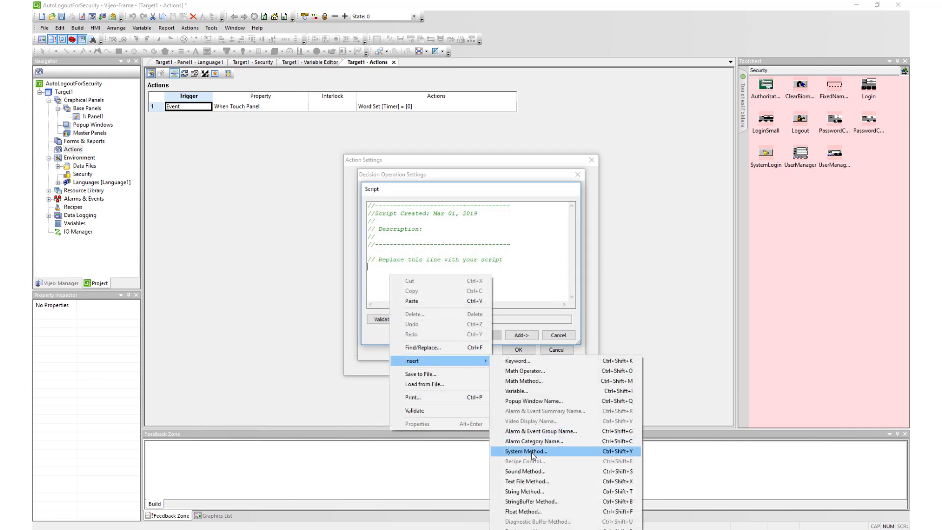
Step: Add a validated Sys.logout(); script operation to the false branch
left_click(526, 451)
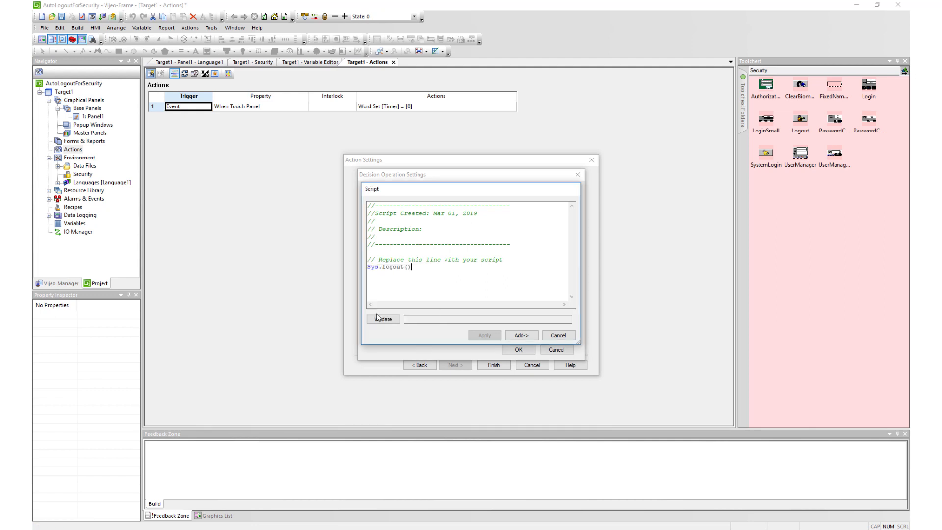
type(";")
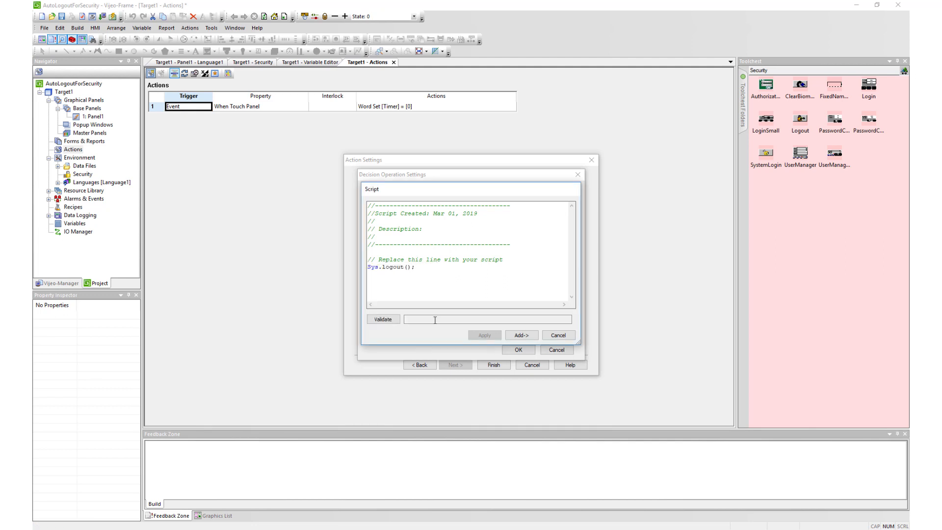
left_click(520, 334)
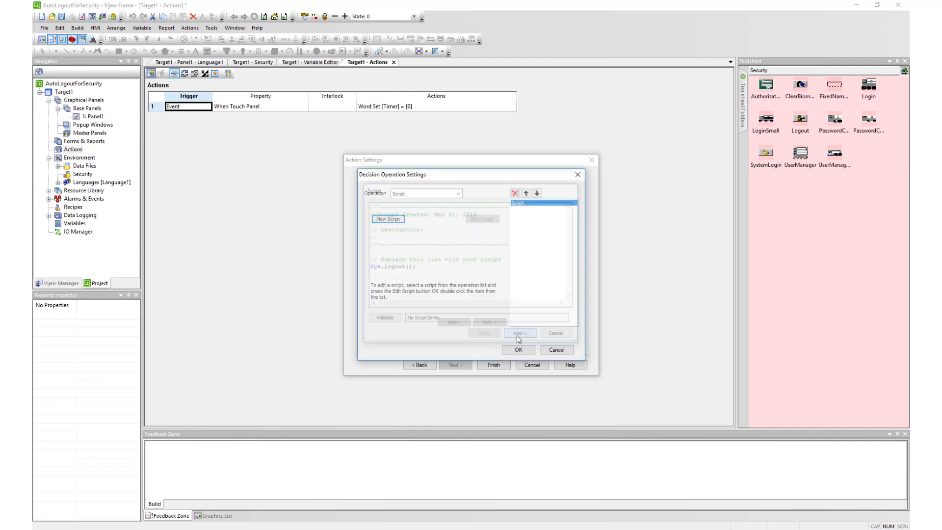
left_click(517, 349)
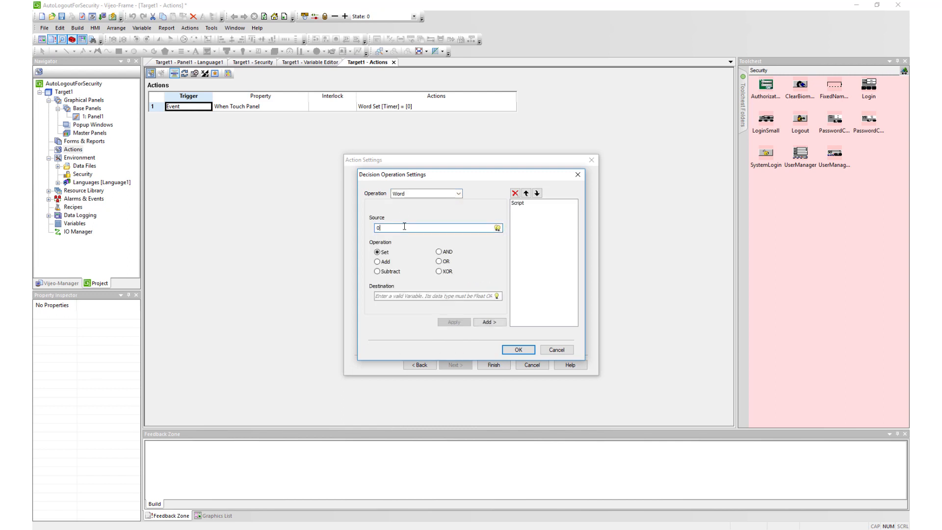
Step: Add a Word Set Timer to 0 in the false branch and save the finished Decision action
type("Time")
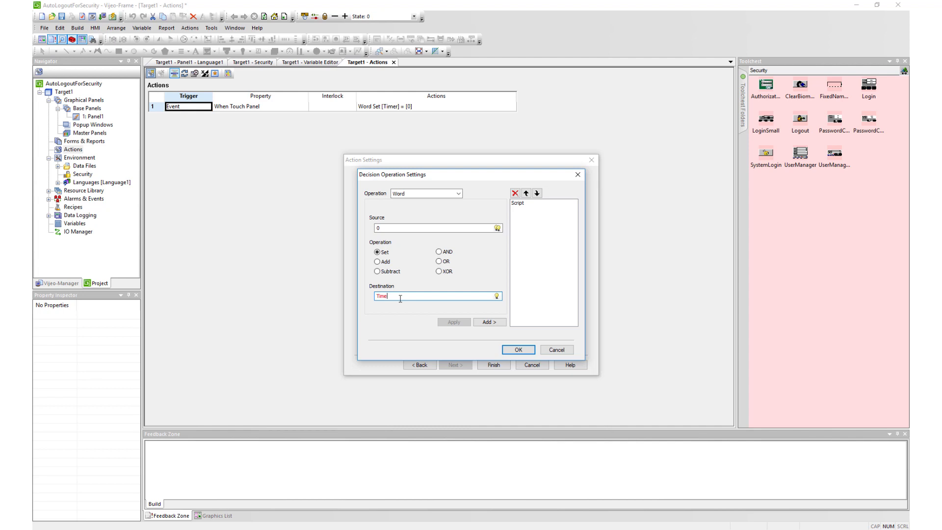
left_click(488, 322)
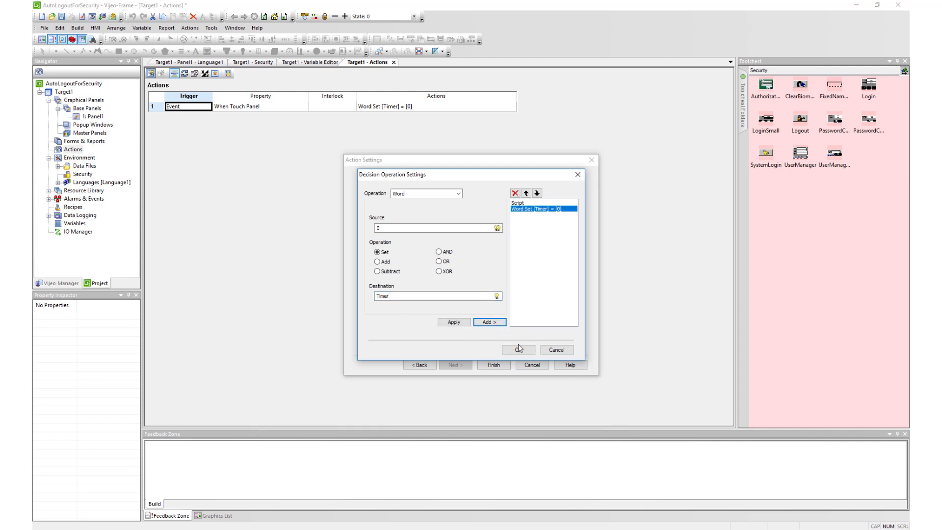
left_click(518, 349)
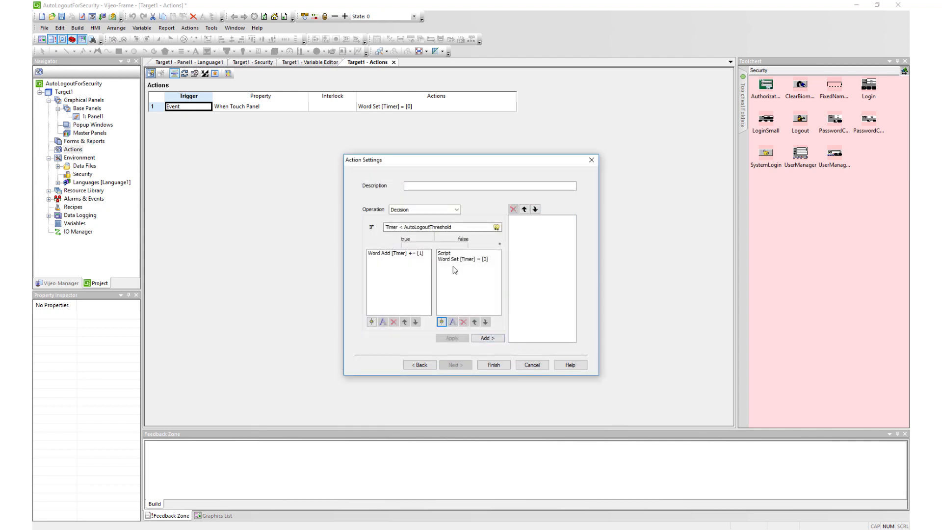
left_click(487, 337)
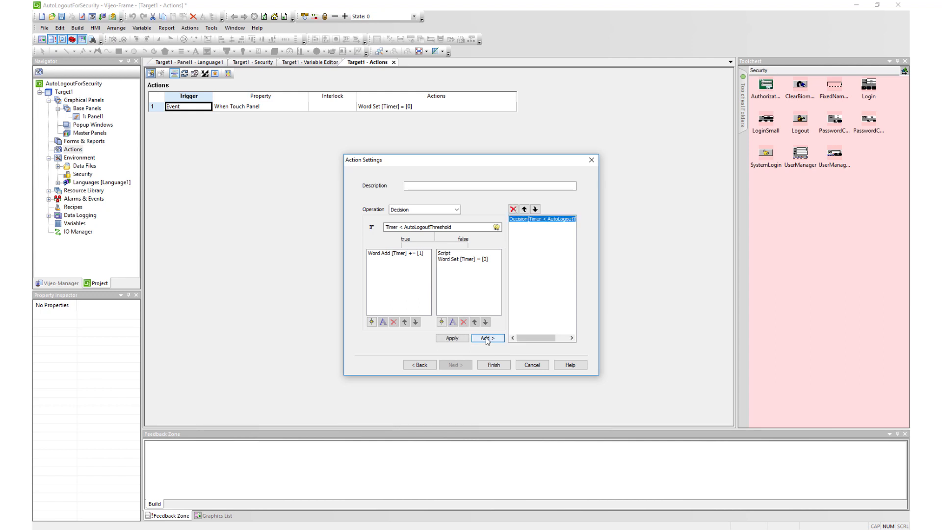
mouse_move(492, 365)
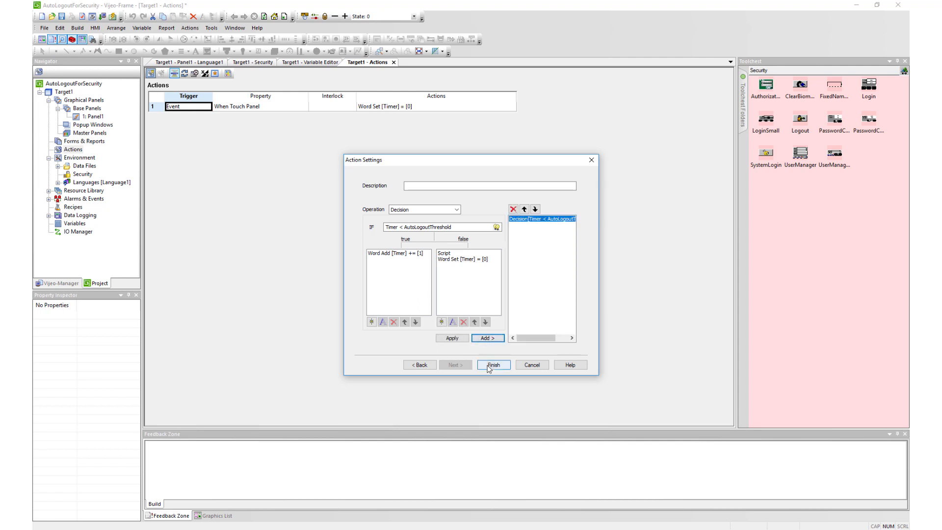
left_click(492, 364)
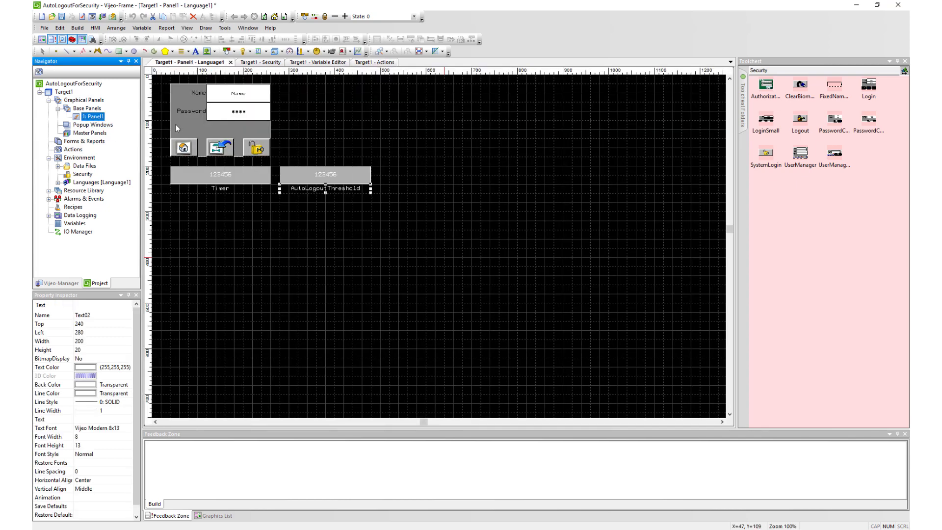
Step: Build the target and launch the runtime simulation
left_click(63, 91)
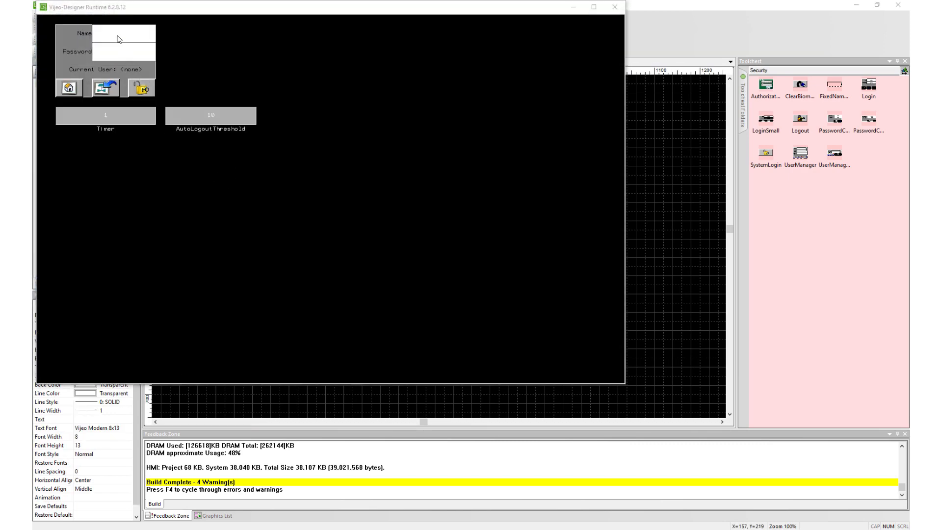
Step: Log in as test, get logged out at Timer 10, and raise AutoLogoutThreshold to 15
left_click(124, 33)
type("test")
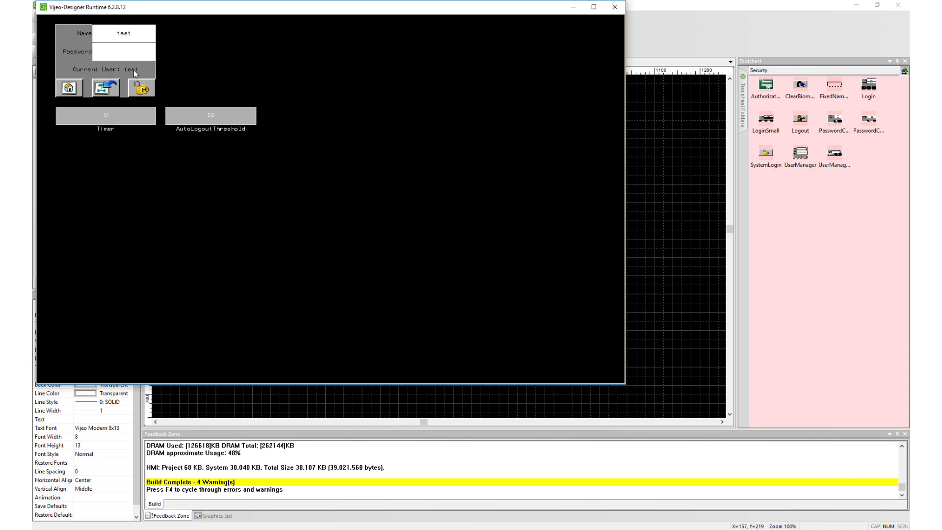
left_click(141, 88)
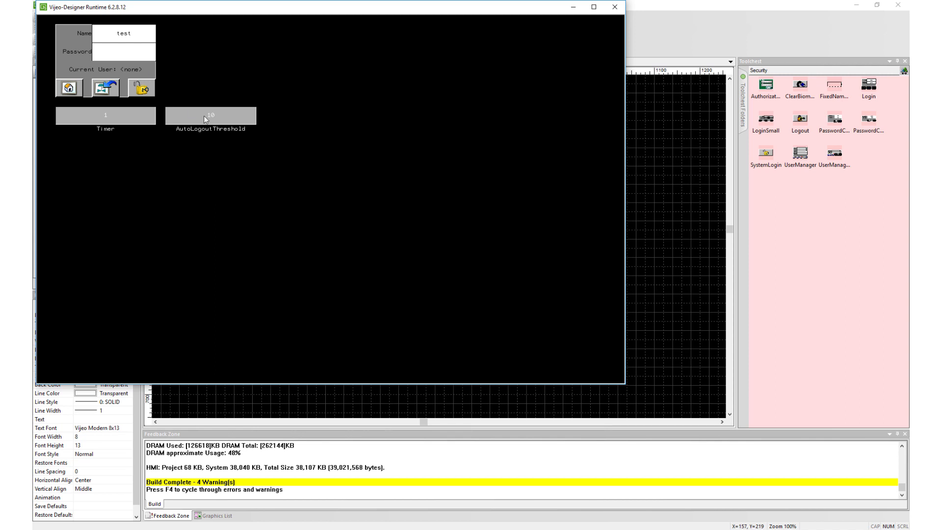
left_click(210, 115)
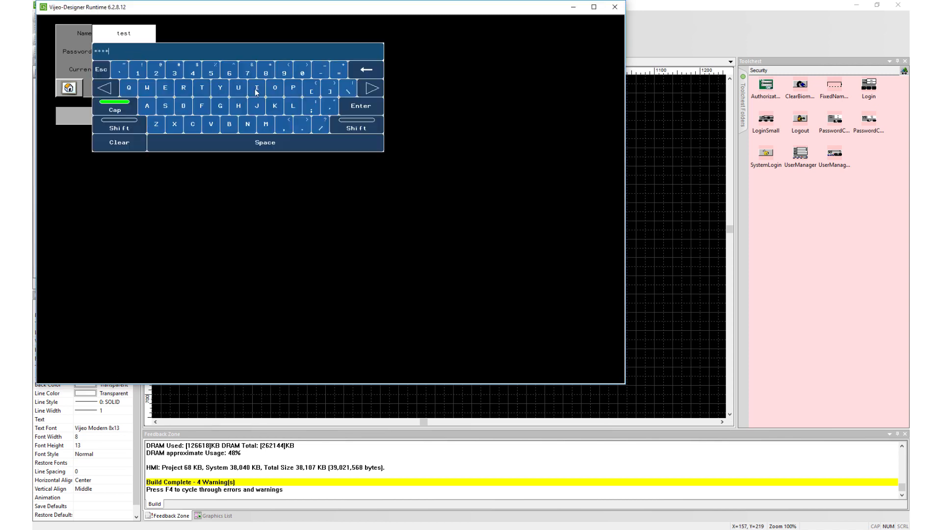
left_click(360, 106)
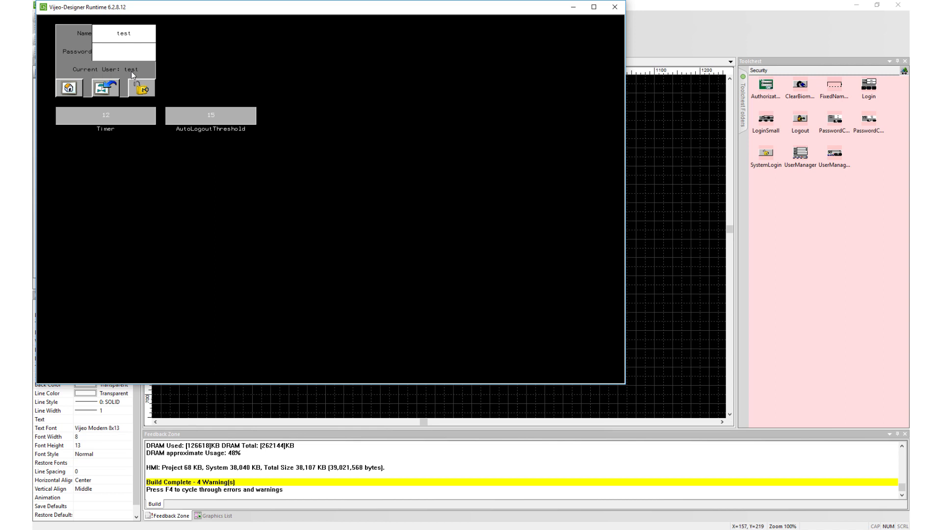
Step: Log in as test, get auto-logged out at threshold 15, and start changing AutoLogoutThreshold
left_click(143, 87)
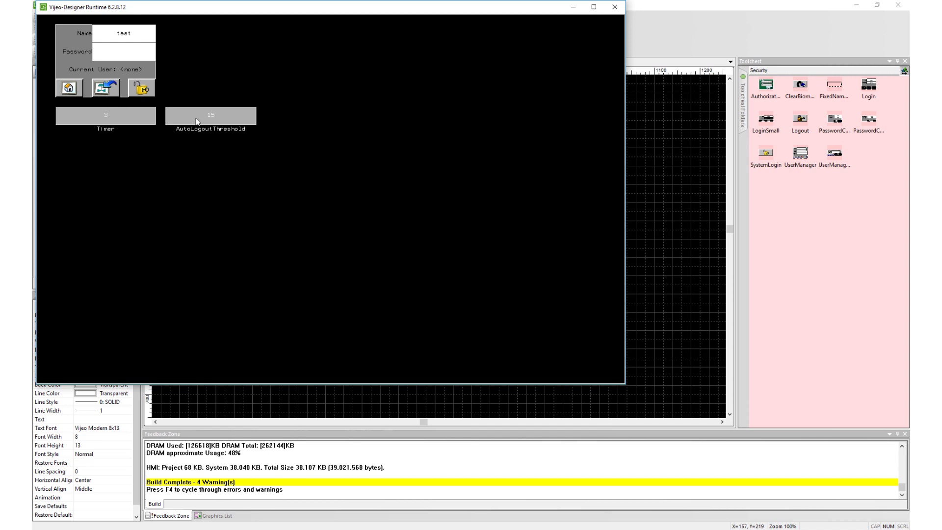
left_click(210, 116)
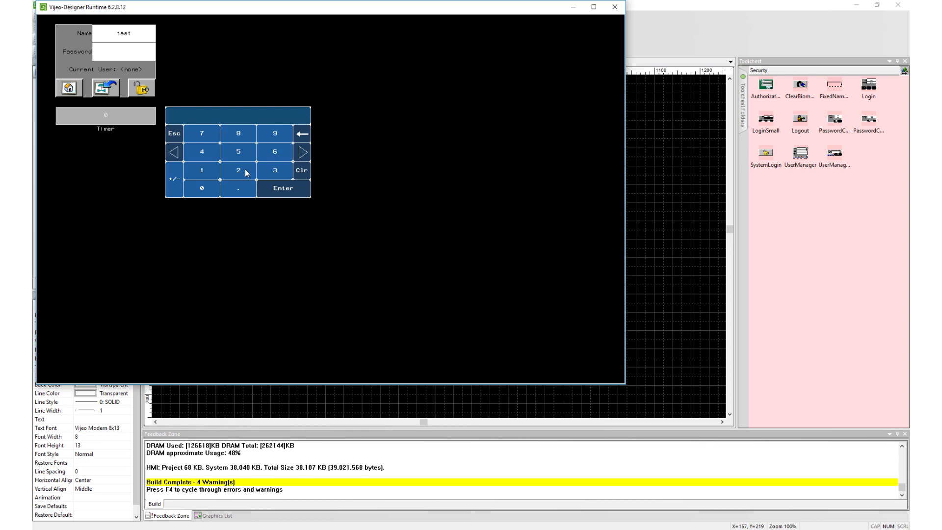
Step: Set AutoLogoutThreshold to 5 and log in as test again with the password
left_click(282, 189)
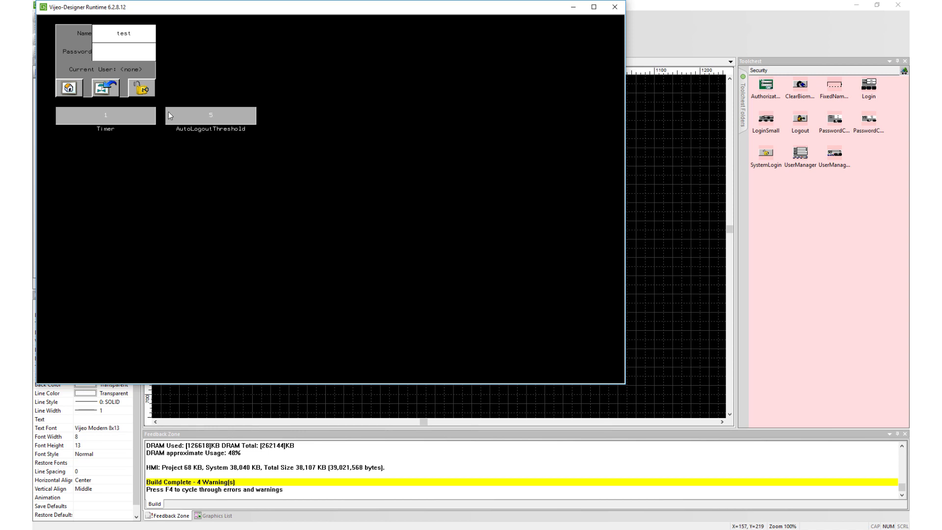
left_click(124, 52)
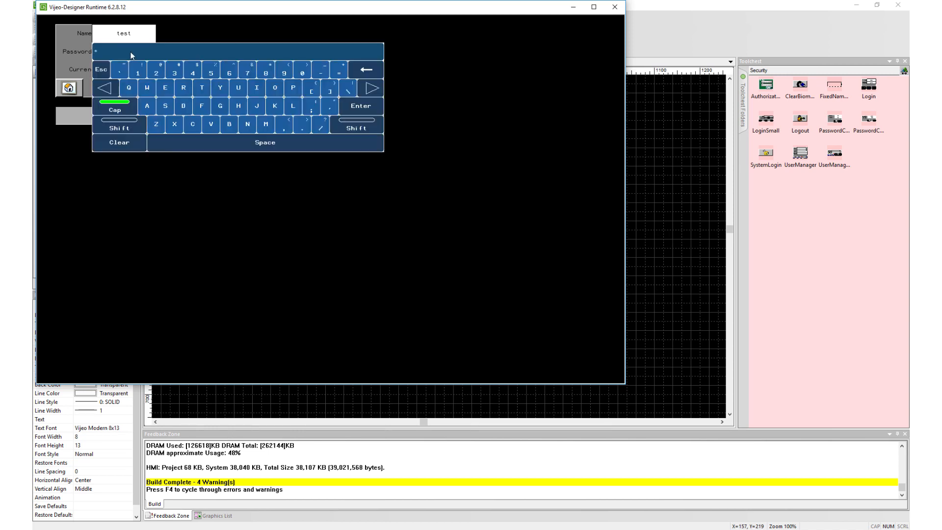
left_click(360, 106)
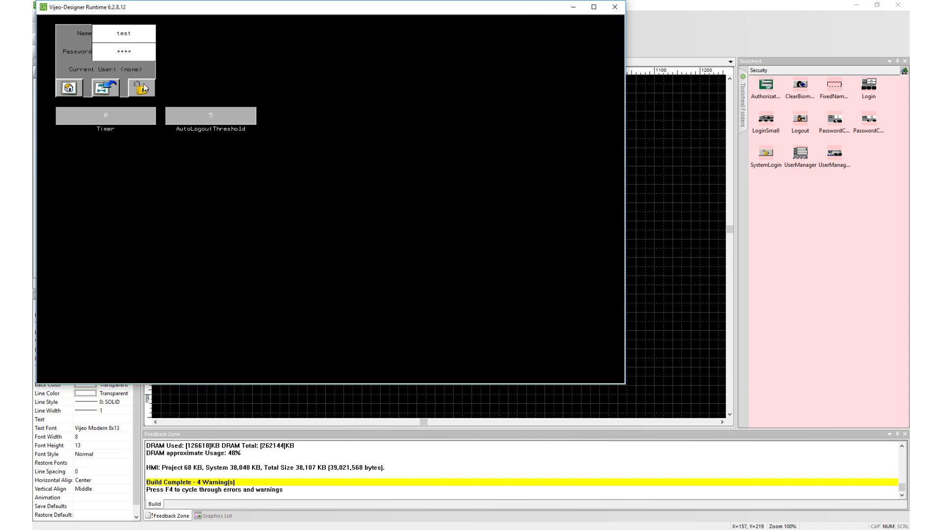
left_click(140, 87)
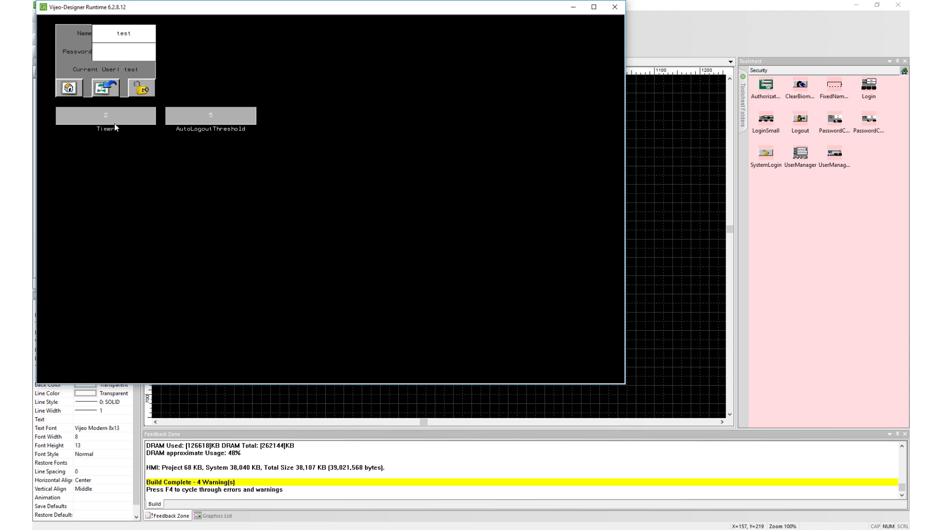